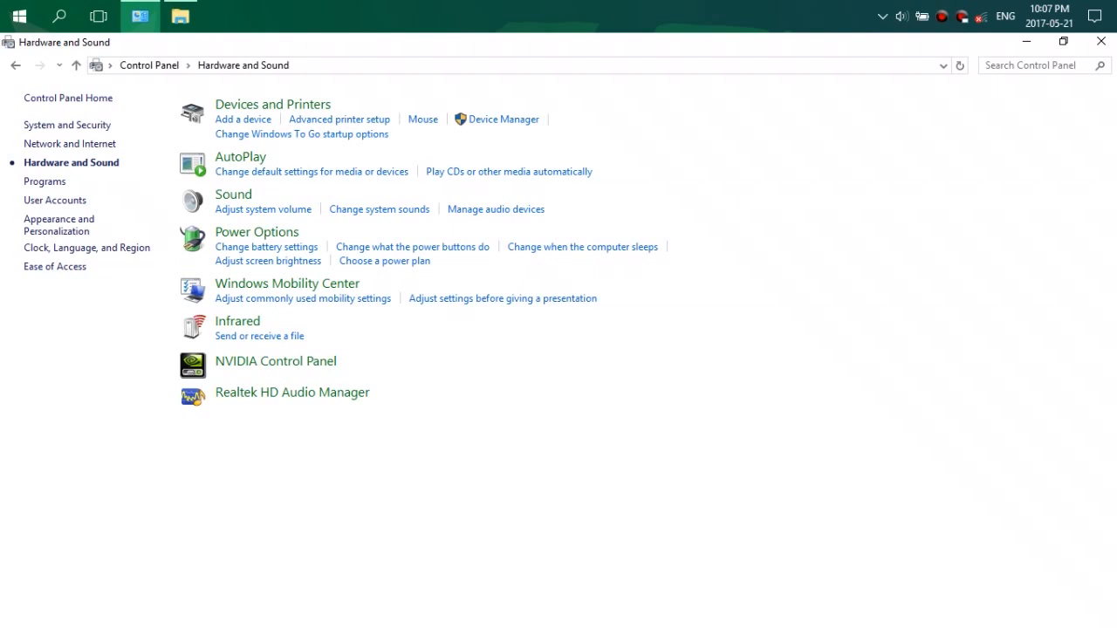
mouse_move(57, 17)
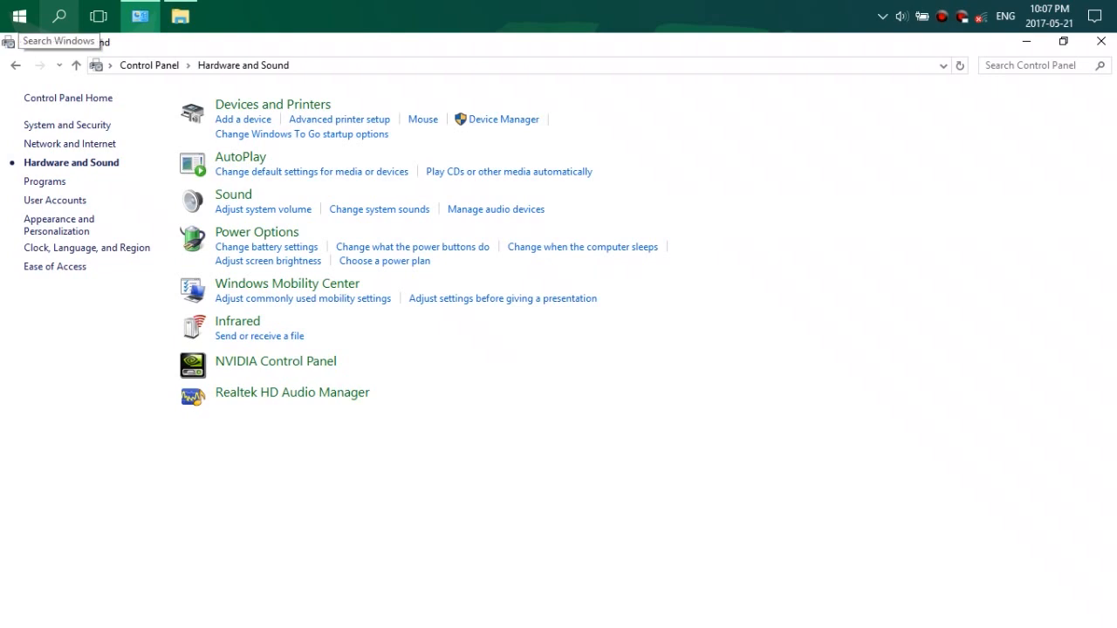
Search Windows for 'realtek' and launch Realtek HD Audio Manager.
click(58, 15)
text(rea)
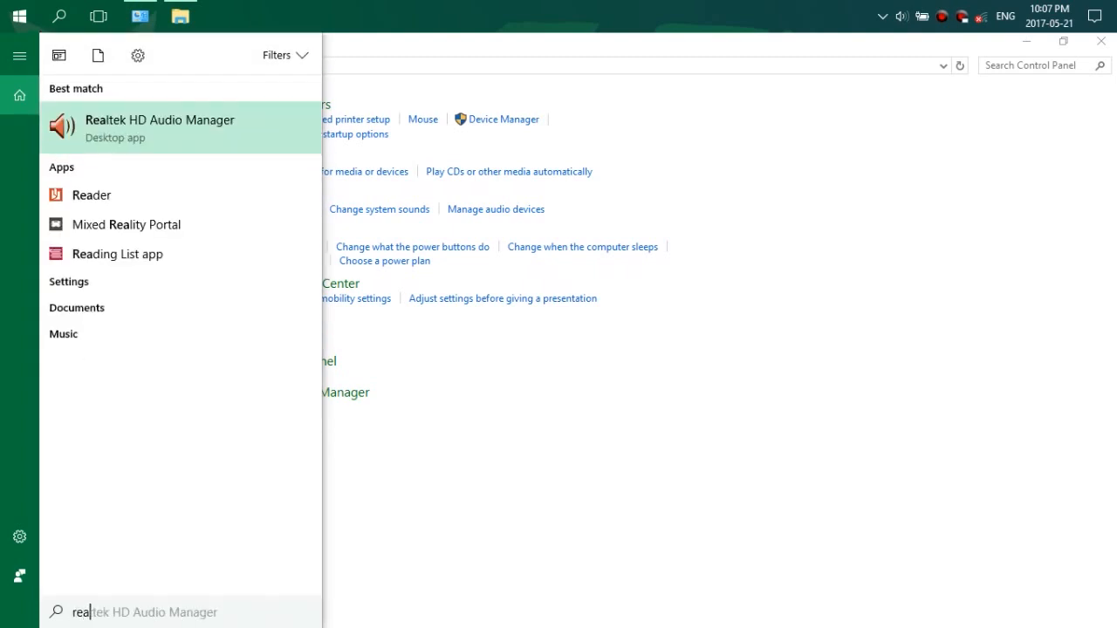
click(160, 126)
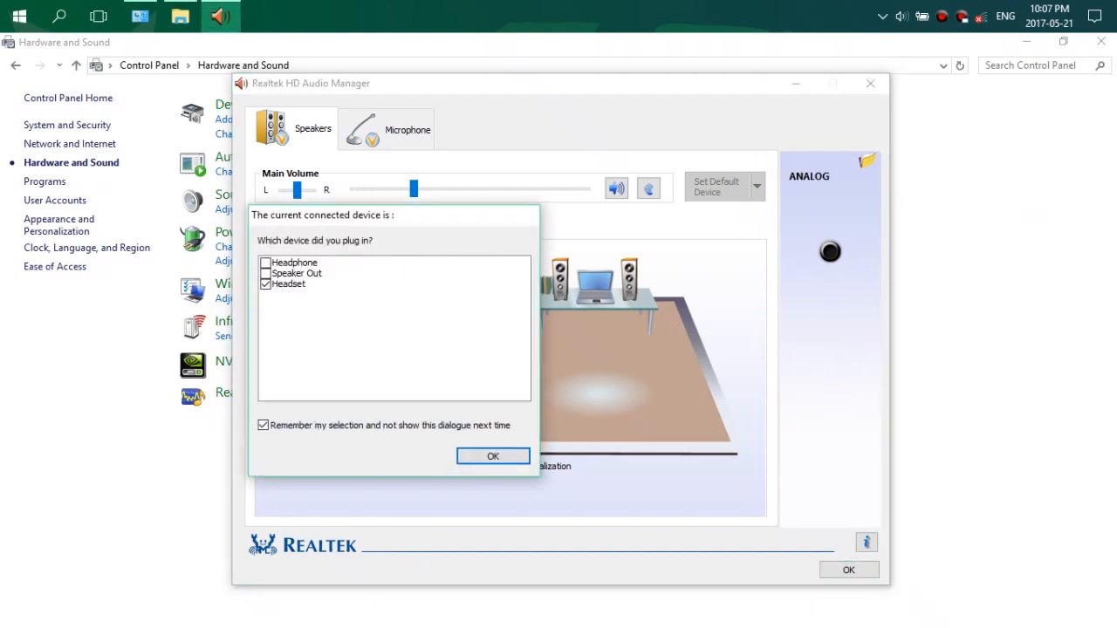
Choose Headset instead of Speaker Out as the plugged-in device and confirm with OK.
click(297, 273)
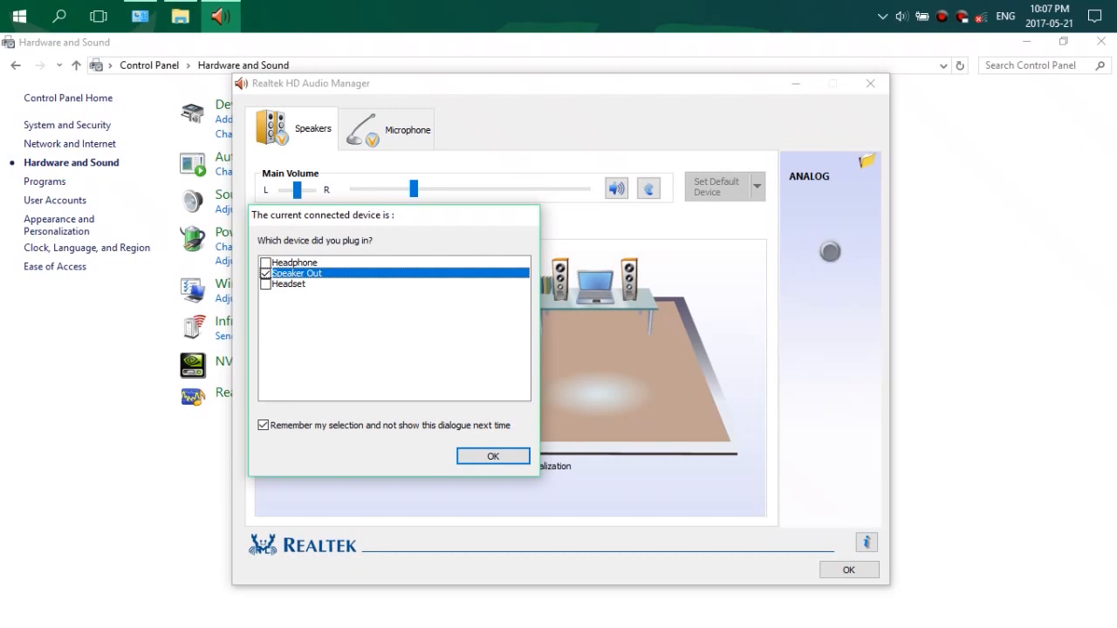
click(288, 283)
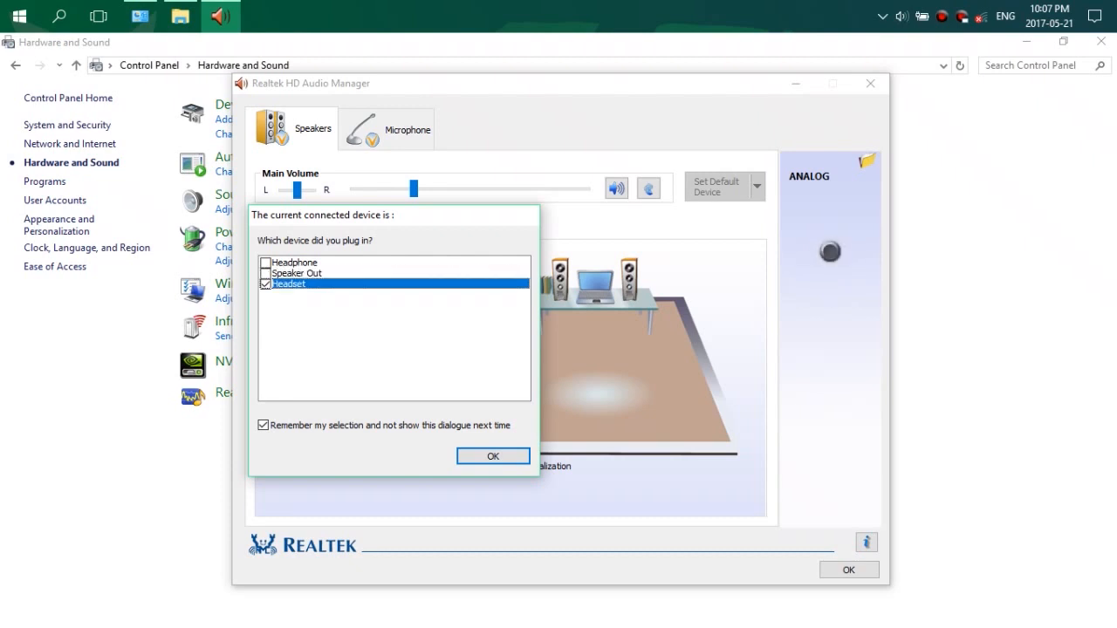
click(492, 456)
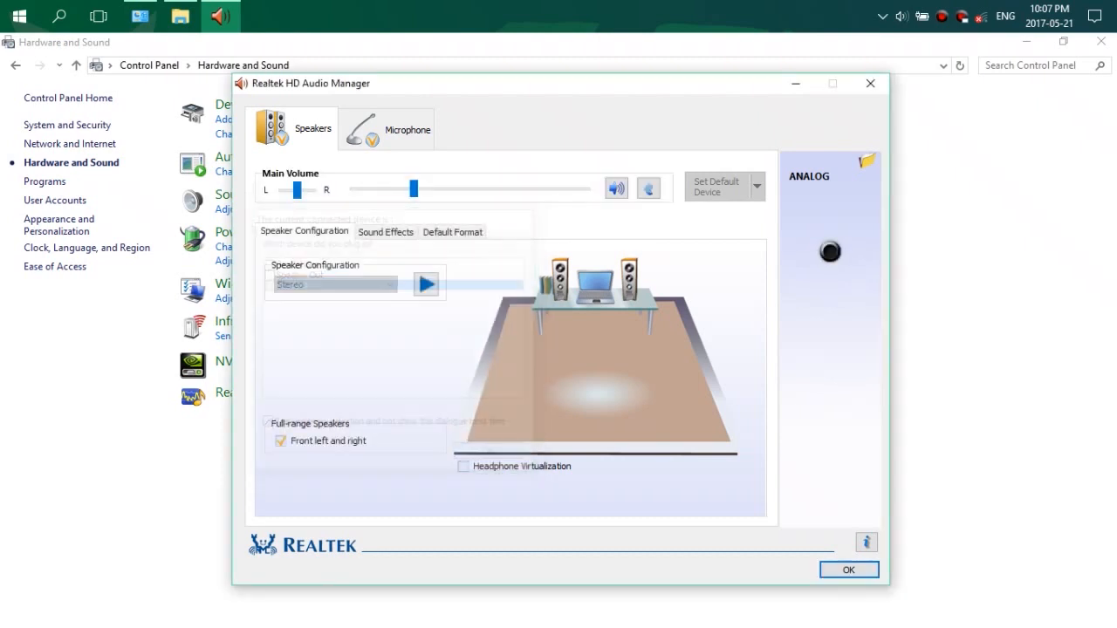
mouse_move(463, 466)
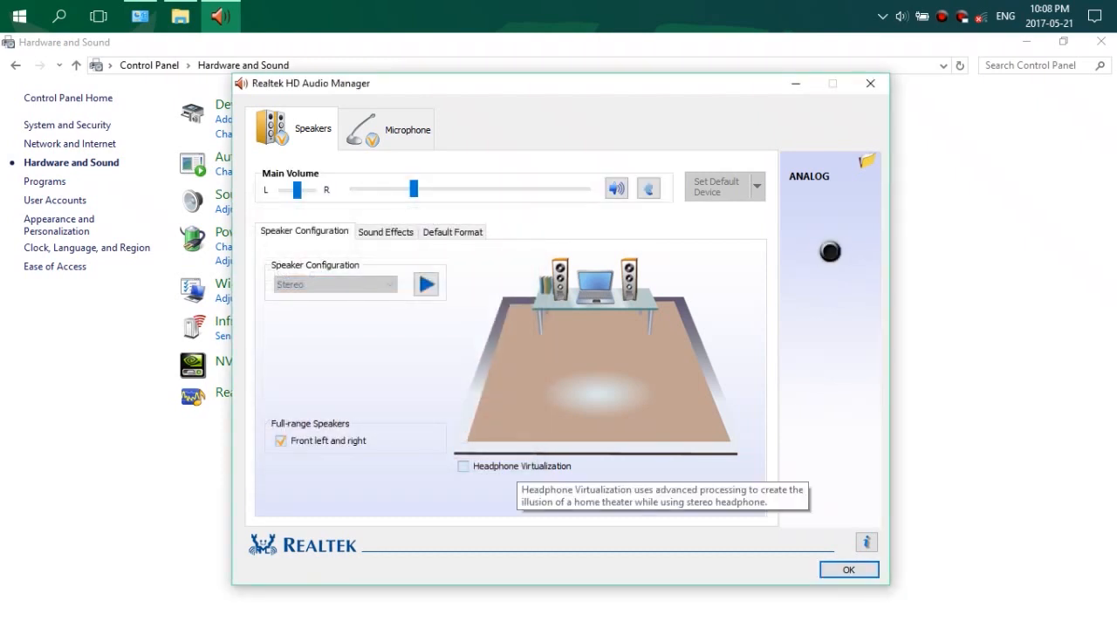